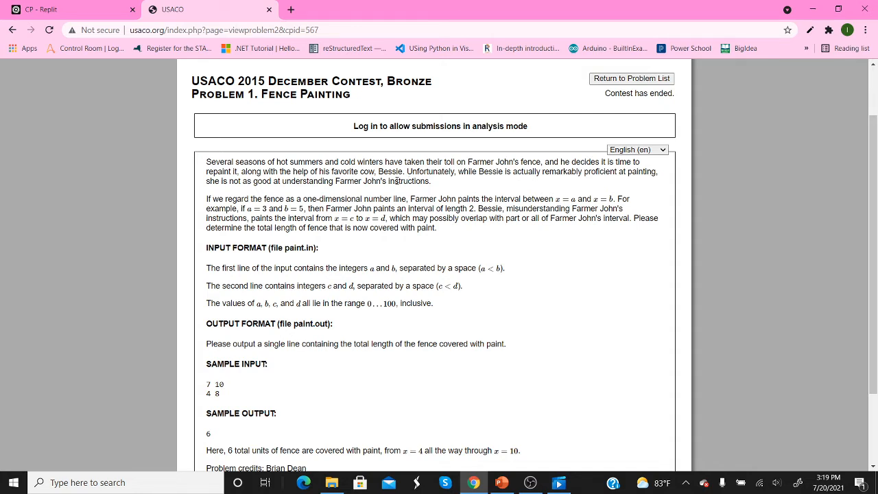
{"action": "mouse_move", "coordinate": [205, 213]}
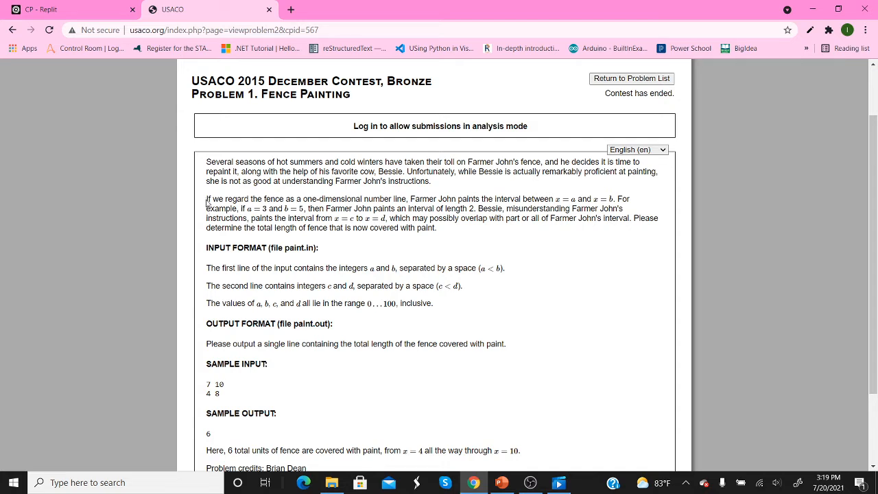
{"action": "mouse_move", "coordinate": [365, 236]}
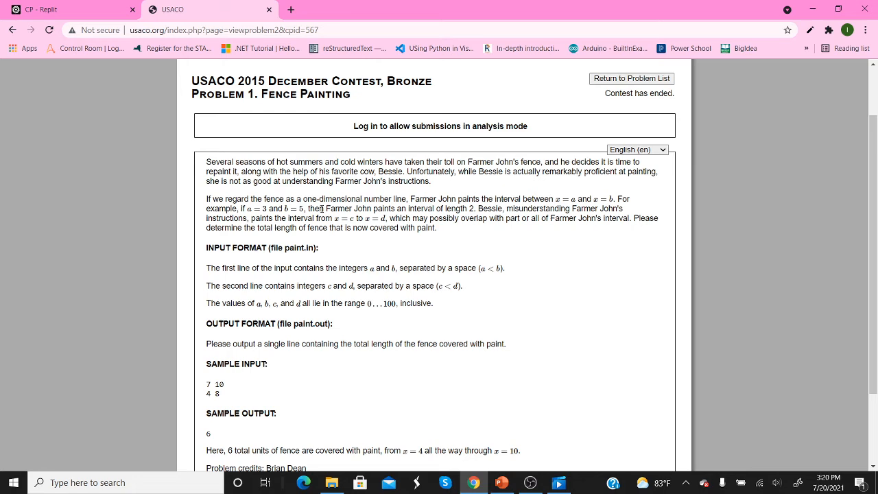
Review sample input 7 10, sketch both intervals on a 2–10 number line, and answer the keep-ink prompt
{"action": "scroll", "scroll_direction": "down", "scroll_amount": 3}
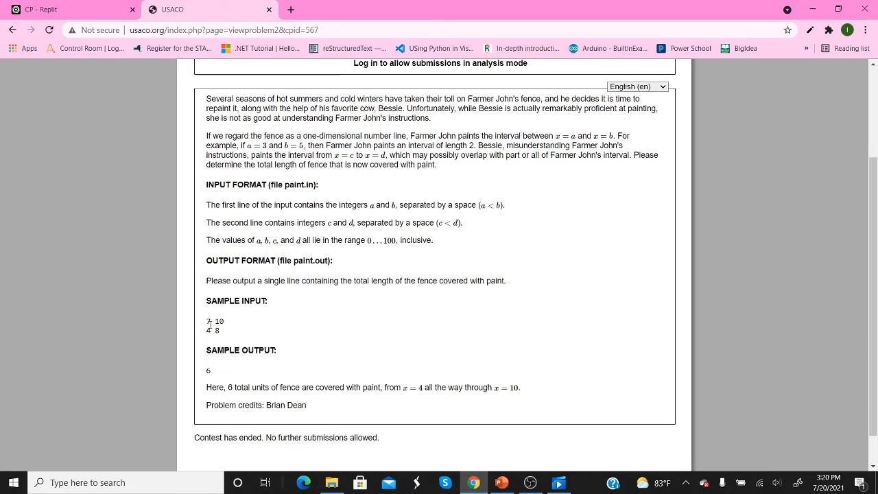
{"action": "double_click", "coordinate": [214, 321]}
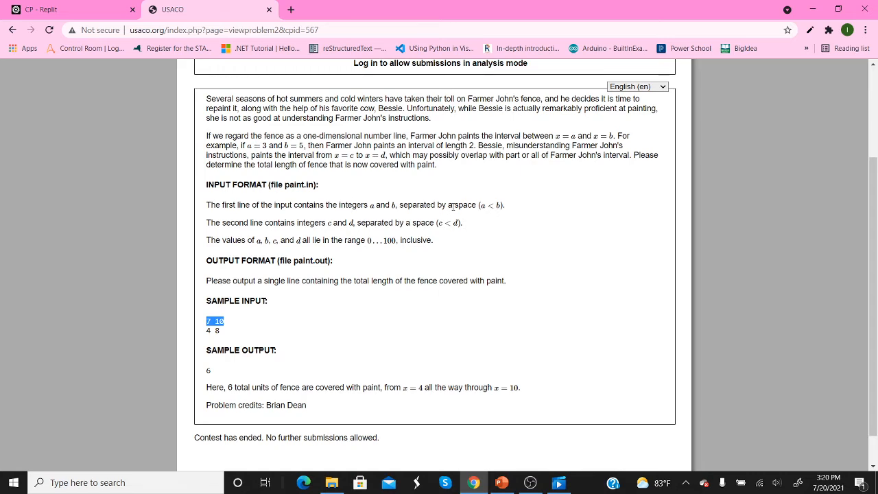
{"action": "scroll", "scroll_direction": "up", "scroll_amount": 3}
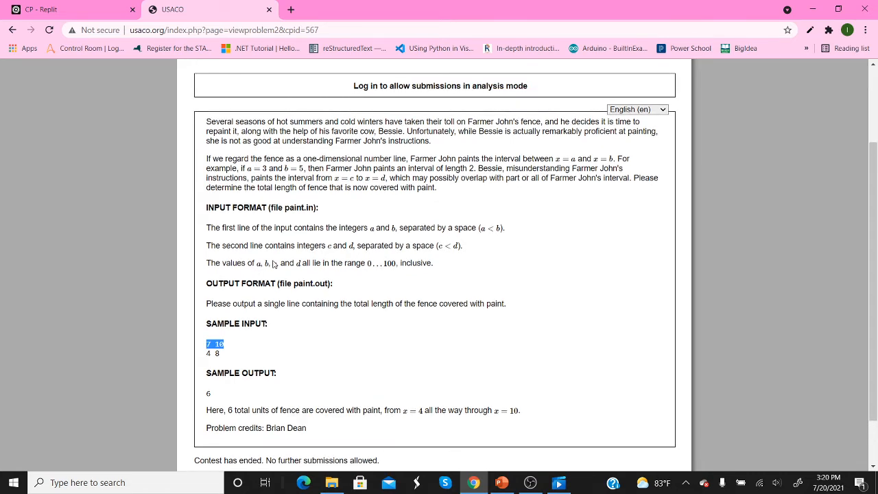
{"action": "scroll", "scroll_direction": "down", "scroll_amount": 3}
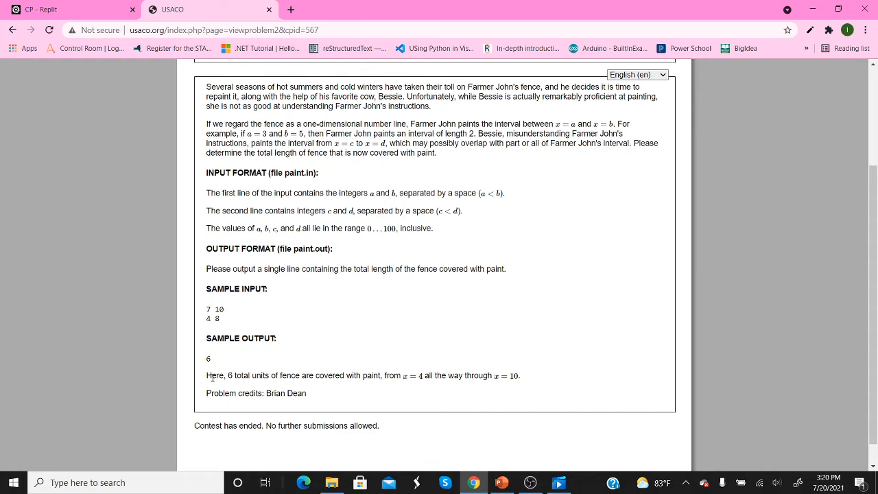
{"action": "mouse_move", "coordinate": [478, 389]}
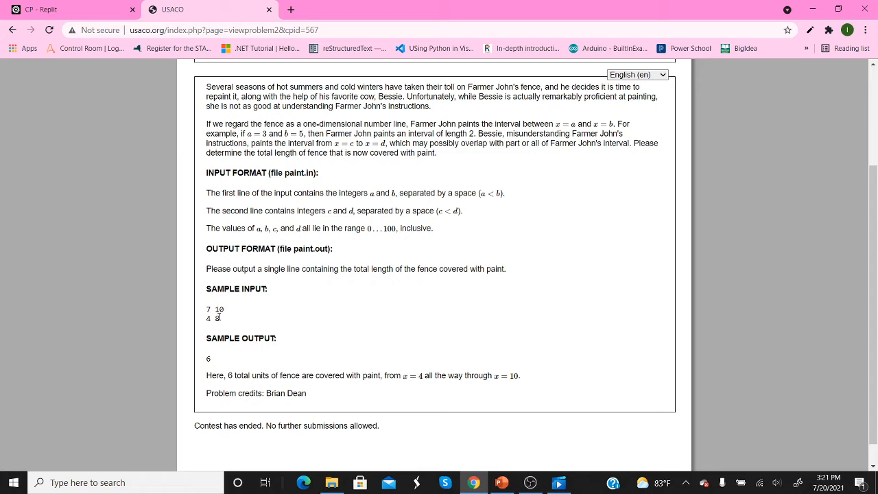
{"action": "left_click", "coordinate": [501, 482]}
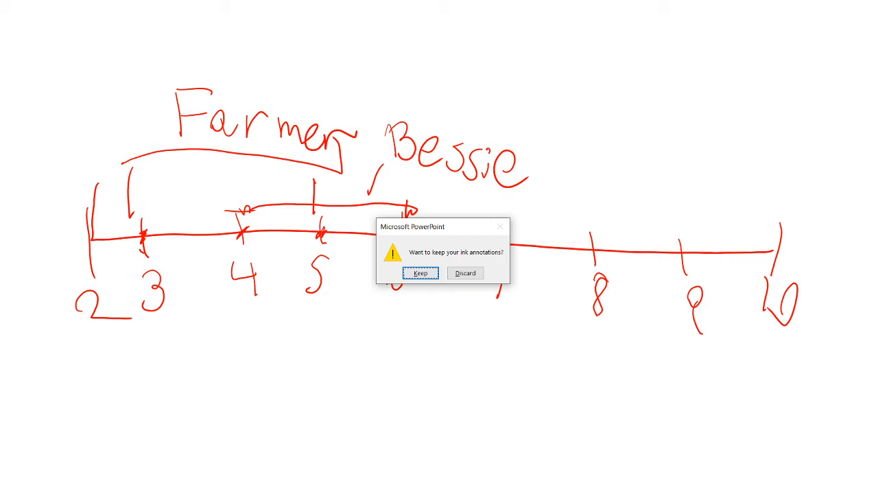
{"action": "left_click", "coordinate": [464, 272]}
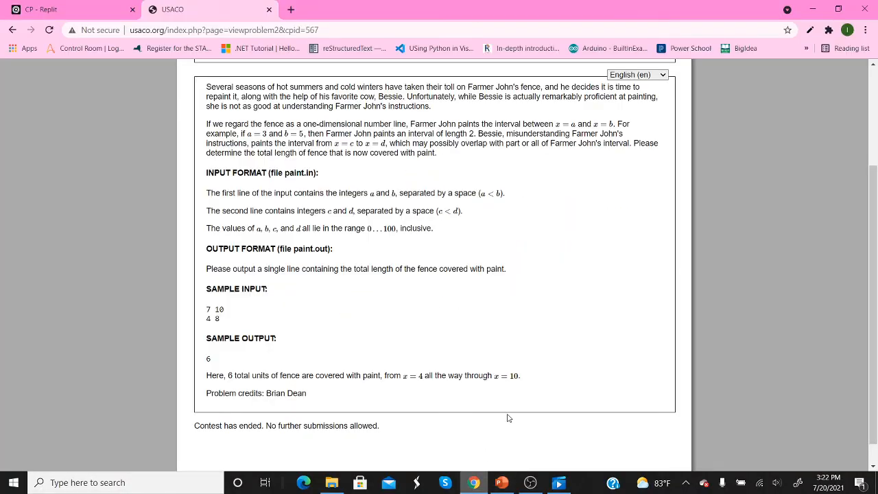
{"action": "mouse_move", "coordinate": [501, 388]}
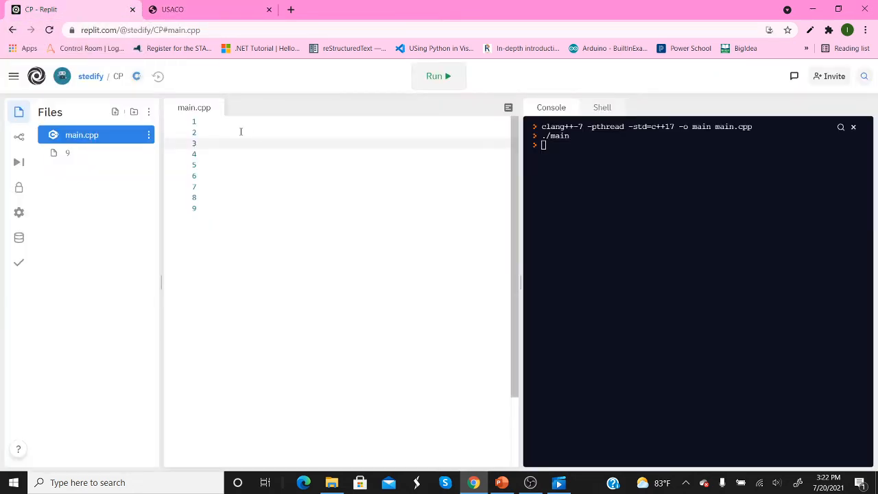
Write the #include<bits/stdc++.h> and using namespace std lines, and an int main declaring int a
{"action": "type", "text": "#include<bi"}
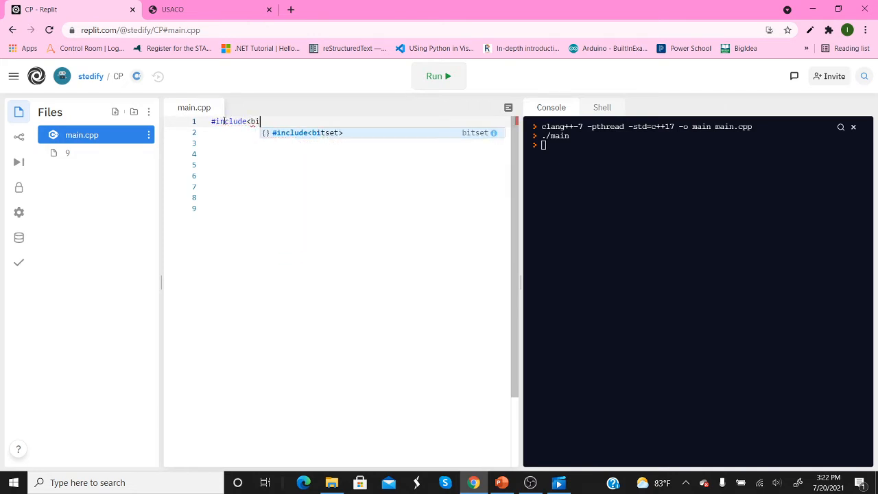
{"action": "type", "text": "ts/"}
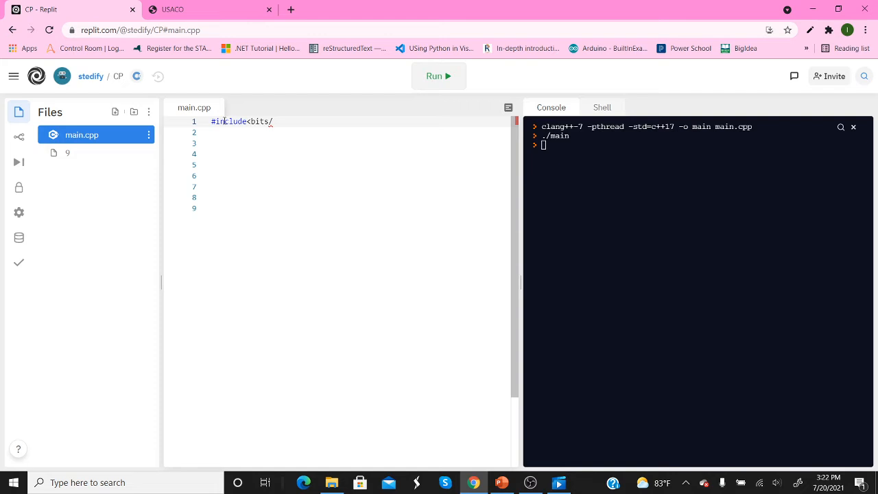
{"action": "type", "text": "st"}
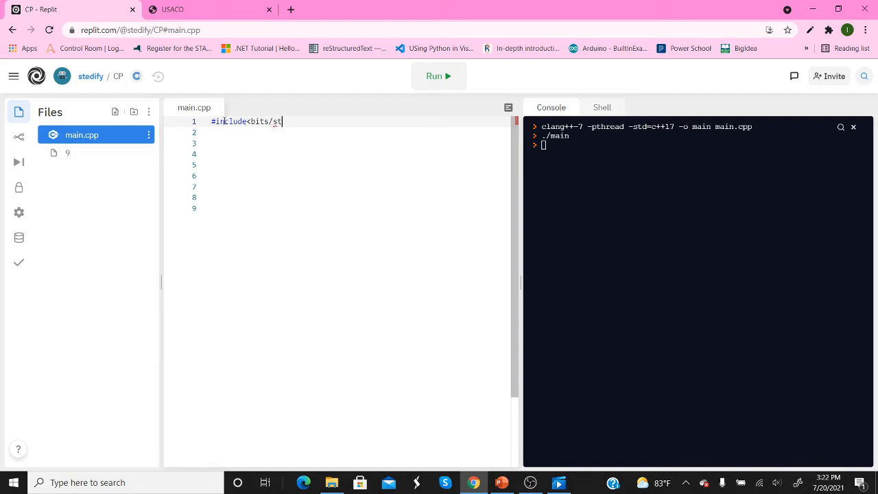
{"action": "type", "text": "dc++.h>"}
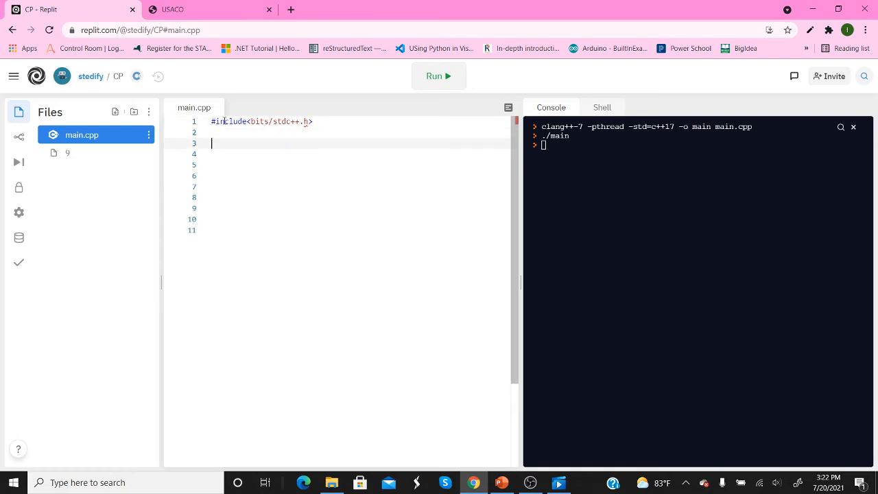
{"action": "type", "text": "using"}
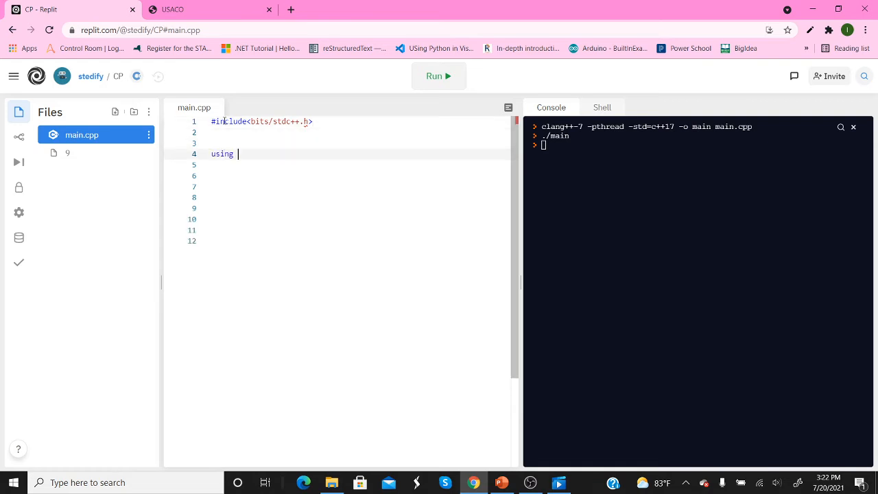
{"action": "type", "text": "na"}
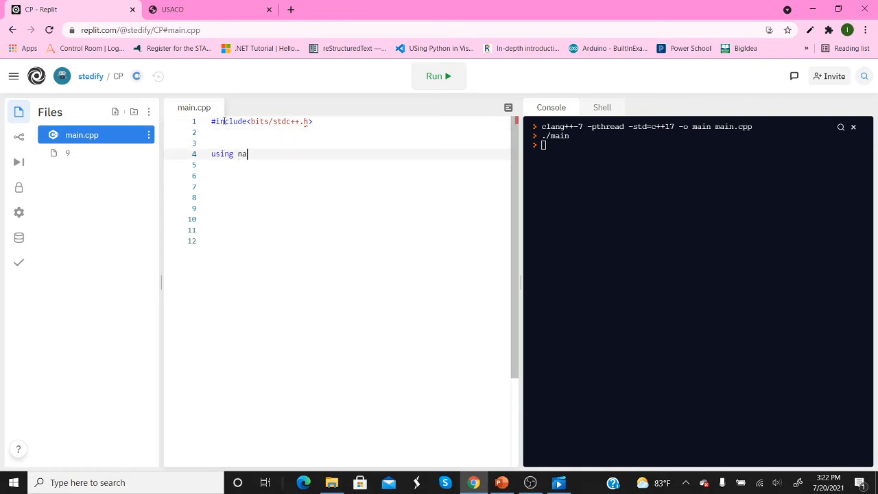
{"action": "type", "text": "mespace std;"}
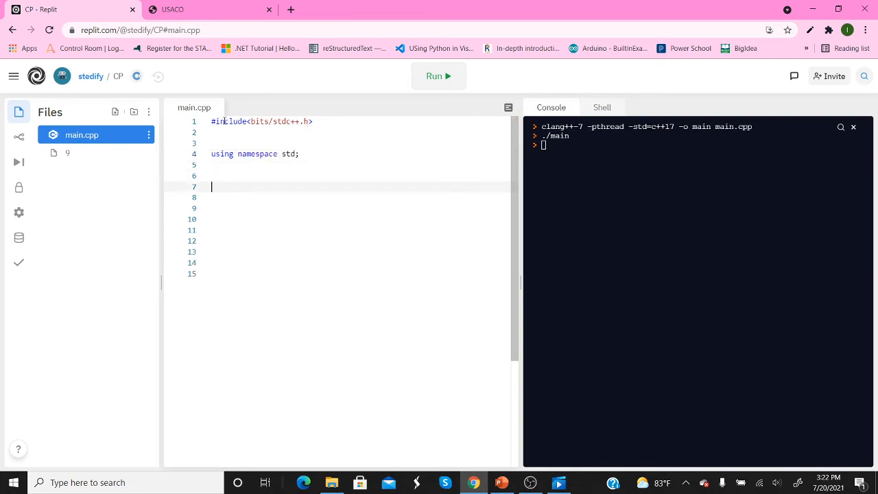
{"action": "type", "text": "it"}
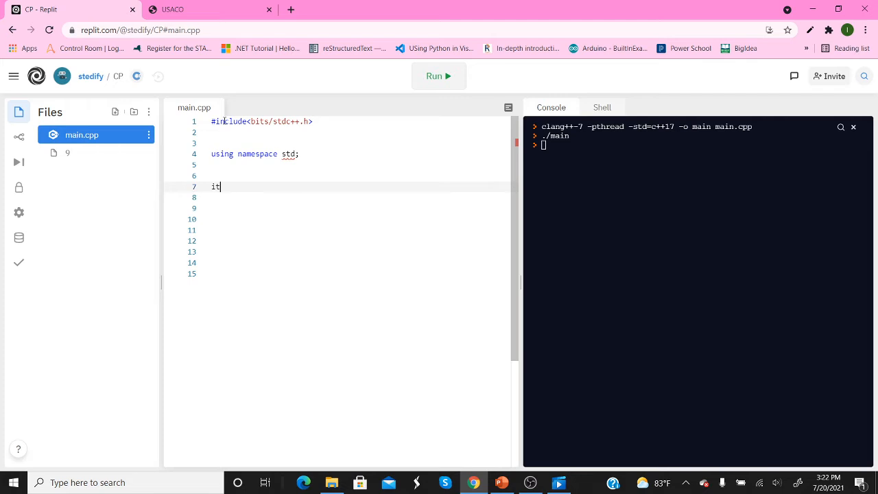
{"action": "type", "text": "nt mina"}
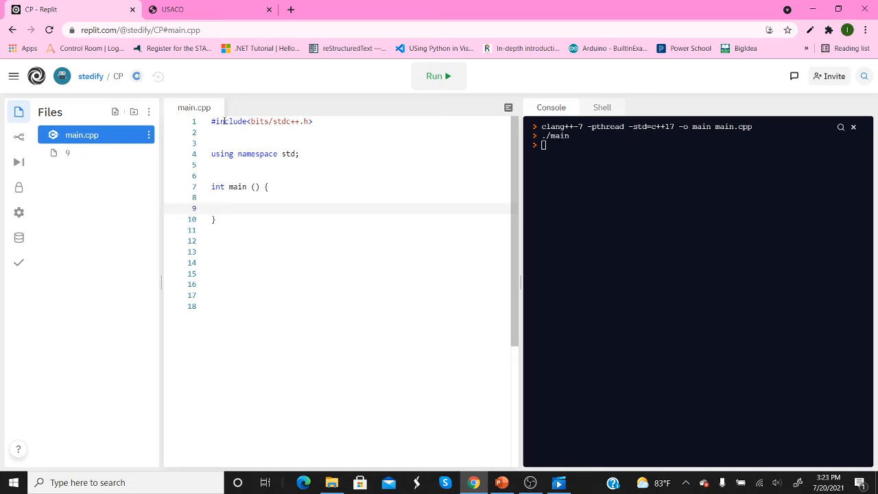
{"action": "type", "text": "int a;"}
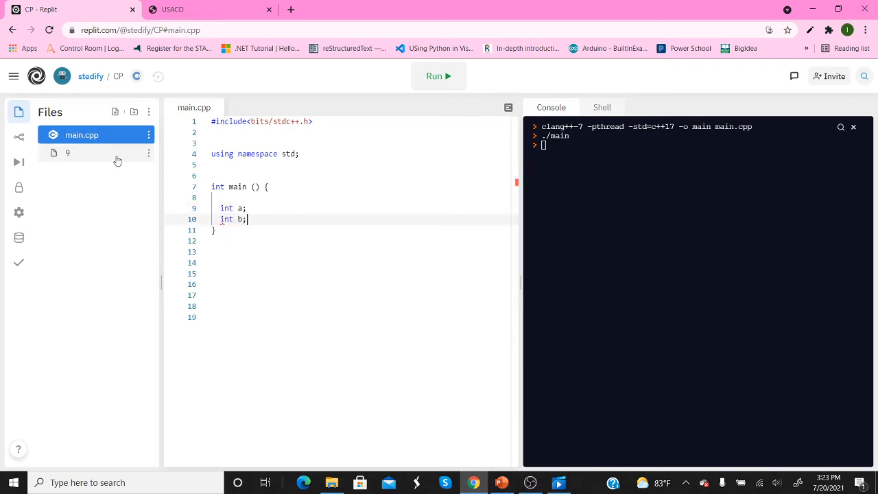
Declare int c and d, and read input with cin >> a >> b; and cin >> c >> d;
{"action": "type", "text": "int c;"}
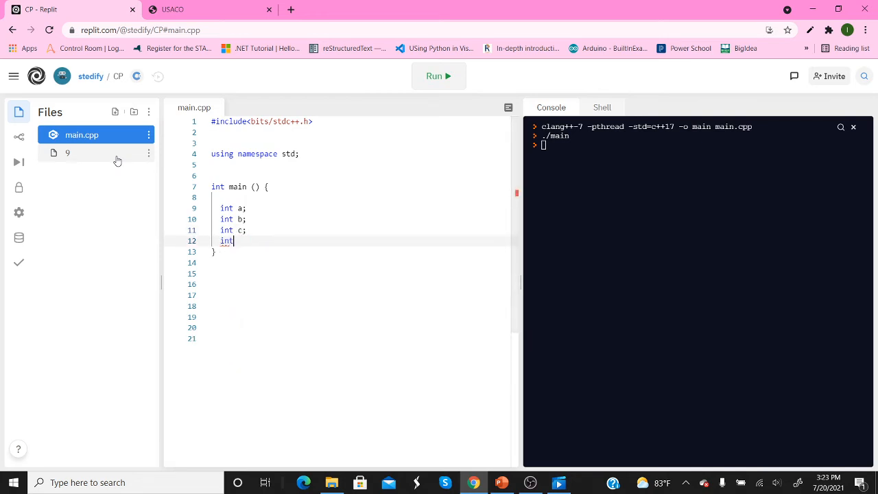
{"action": "type", "text": "d;"}
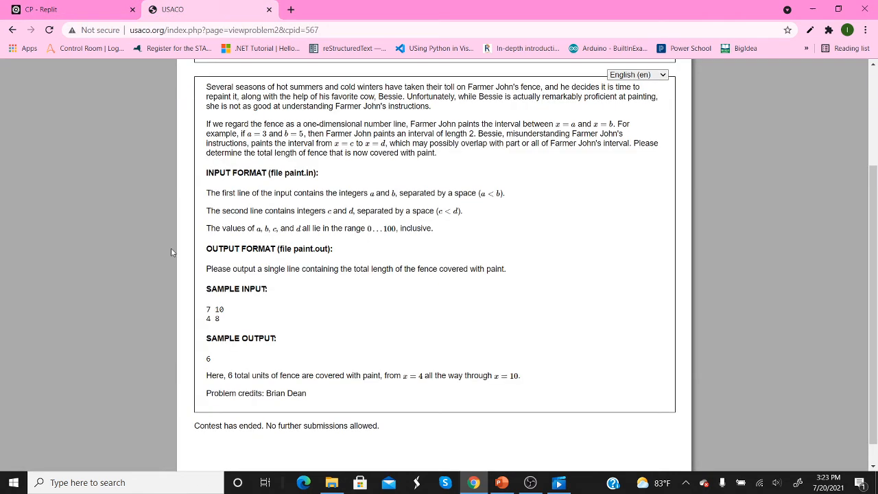
{"action": "mouse_move", "coordinate": [169, 24]}
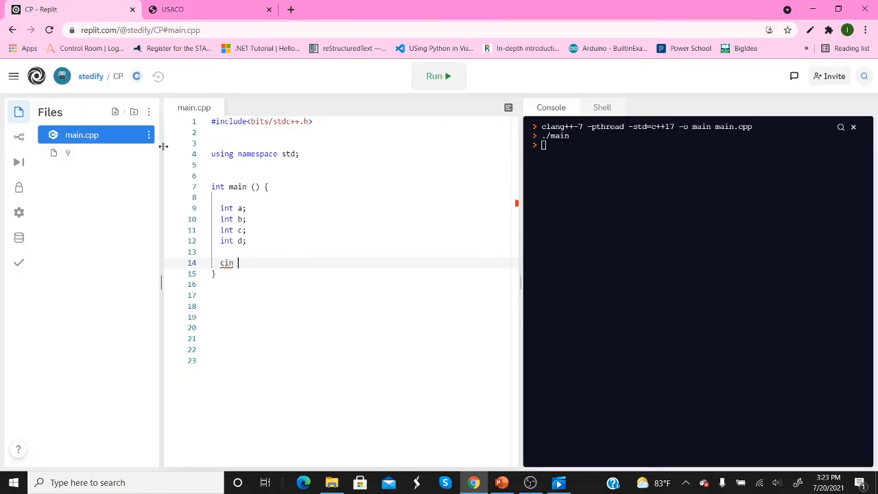
{"action": "type", "text": "<<"}
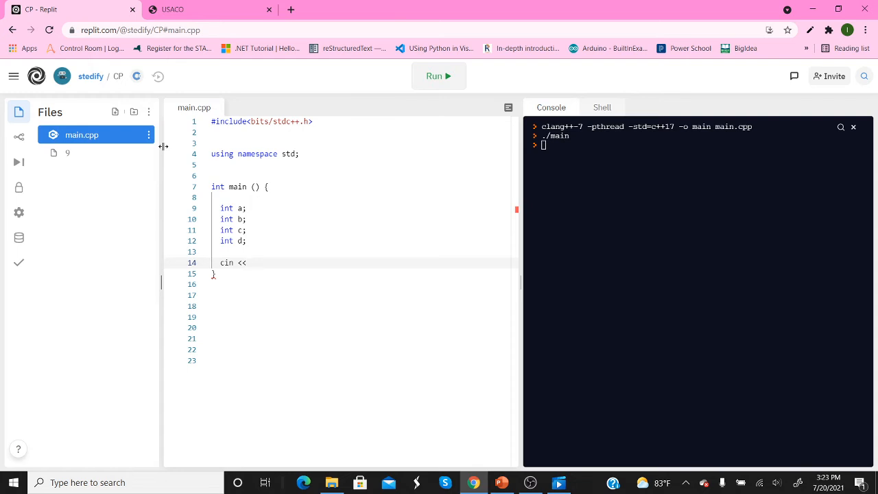
{"action": "type", "text": ">>"}
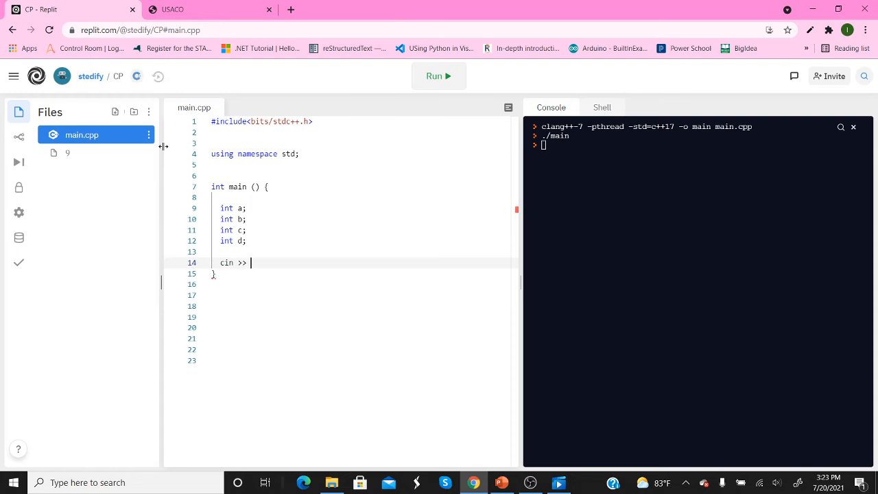
{"action": "type", "text": "a"}
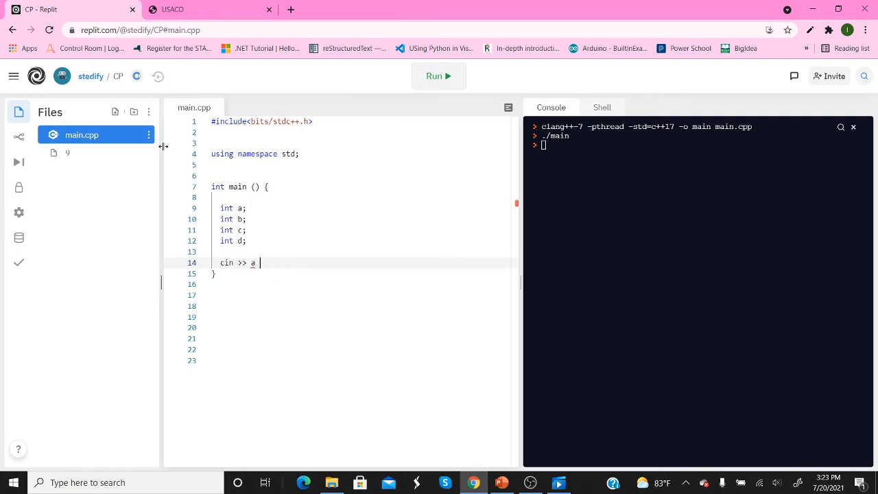
{"action": "type", "text": ">>"}
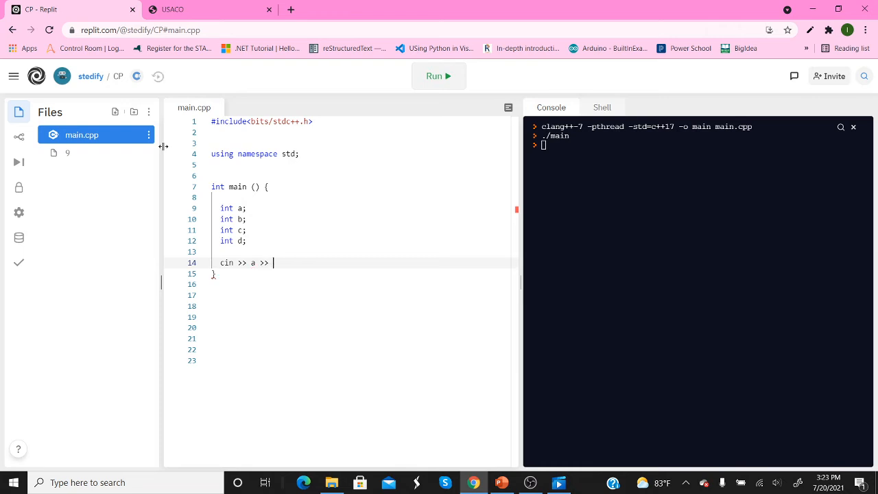
{"action": "type", "text": "b;"}
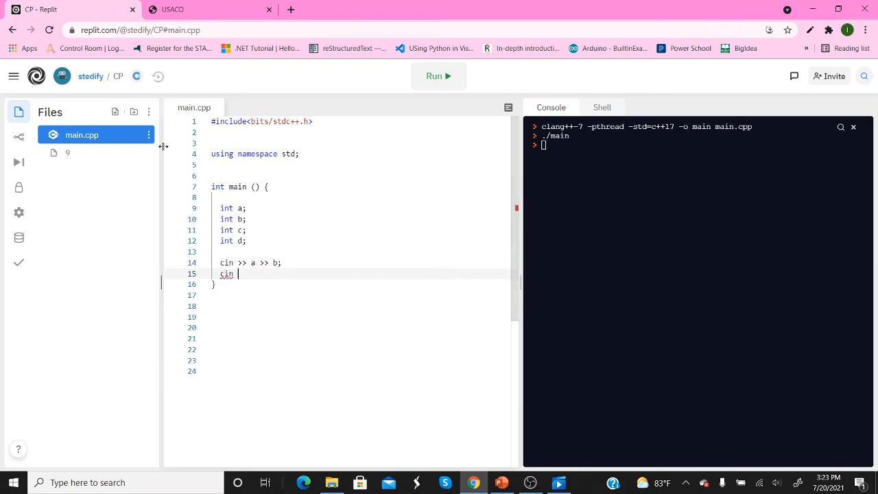
{"action": "type", "text": ">>"}
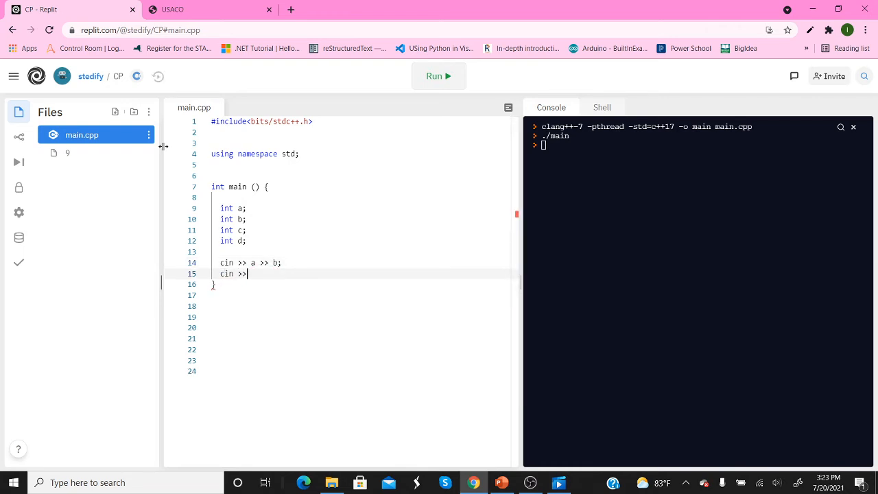
{"action": "type", "text": "c"}
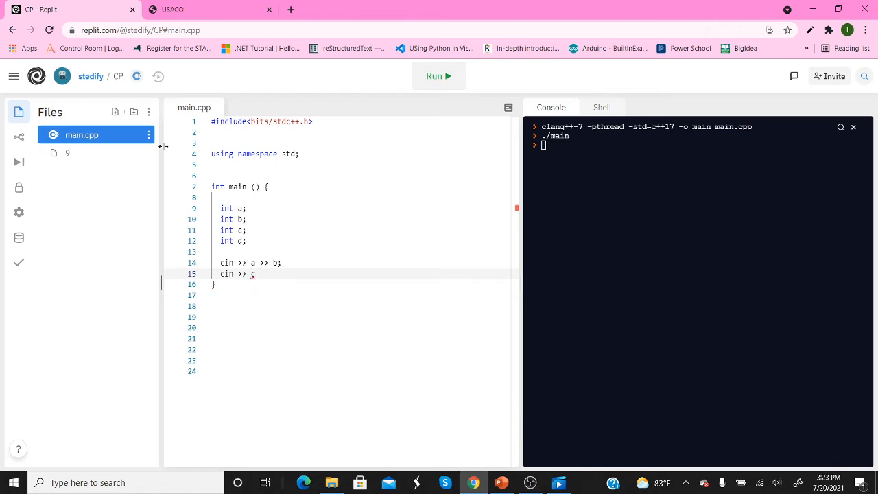
{"action": "type", "text": ">> d;"}
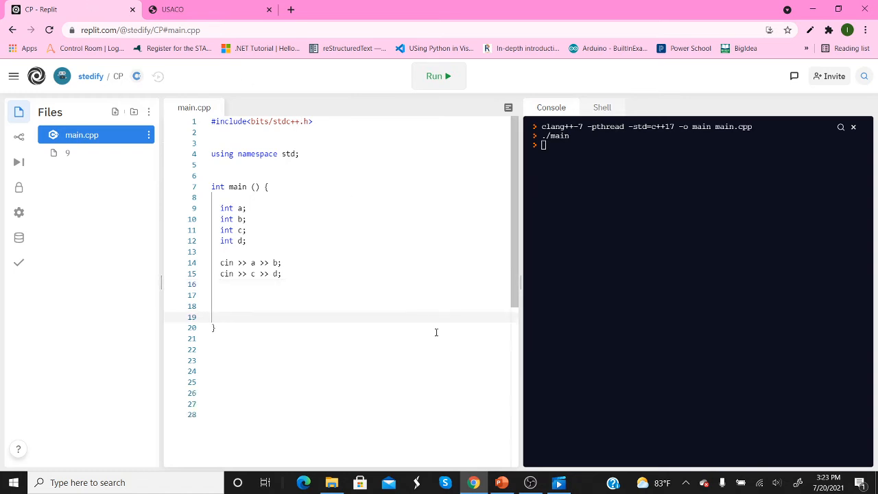
{"action": "left_click", "coordinate": [501, 482]}
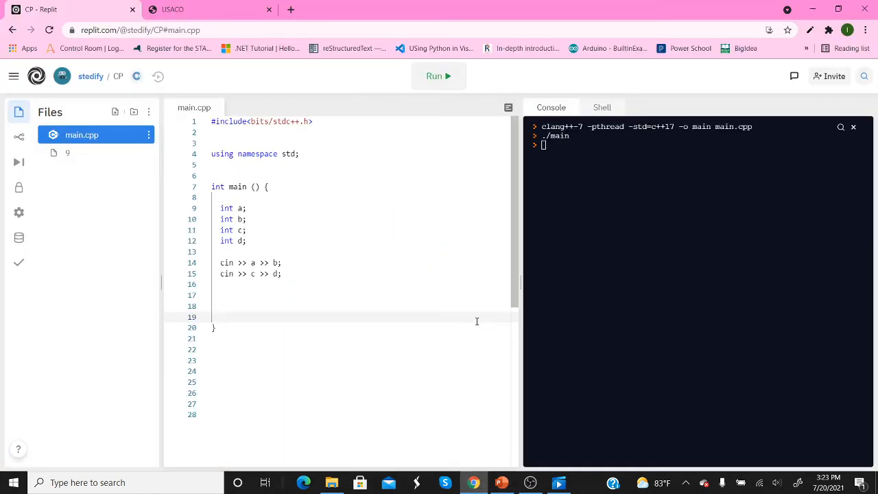
Output max({a, b, c, d}) - min({a, b, c, d}) << endl, then run the program
{"action": "type", "text": "cout <<"}
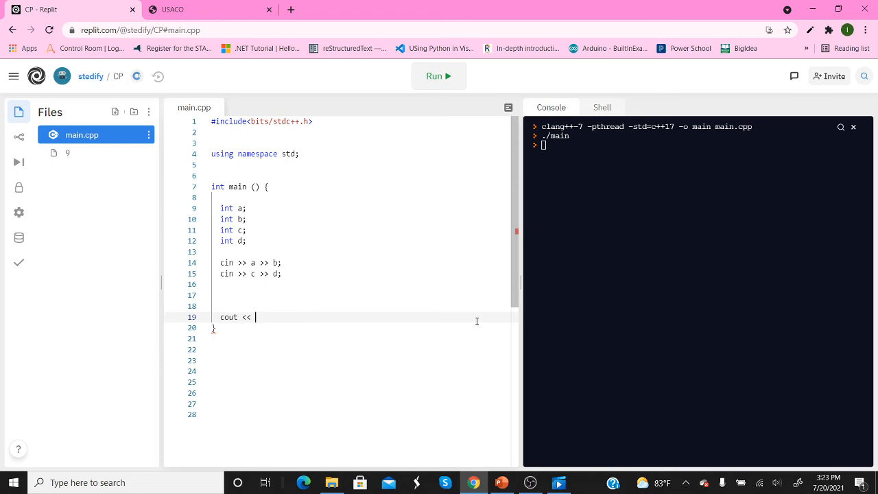
{"action": "type", "text": "max({"}
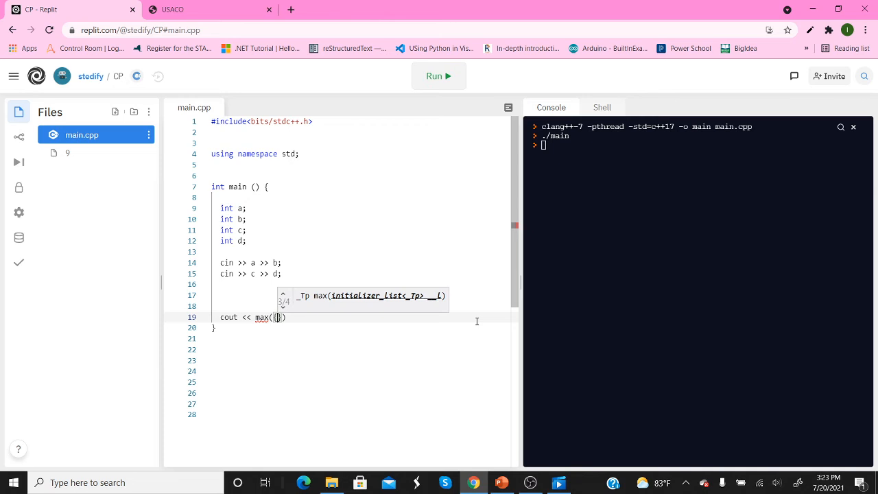
{"action": "type", "text": "a, b, c, d"}
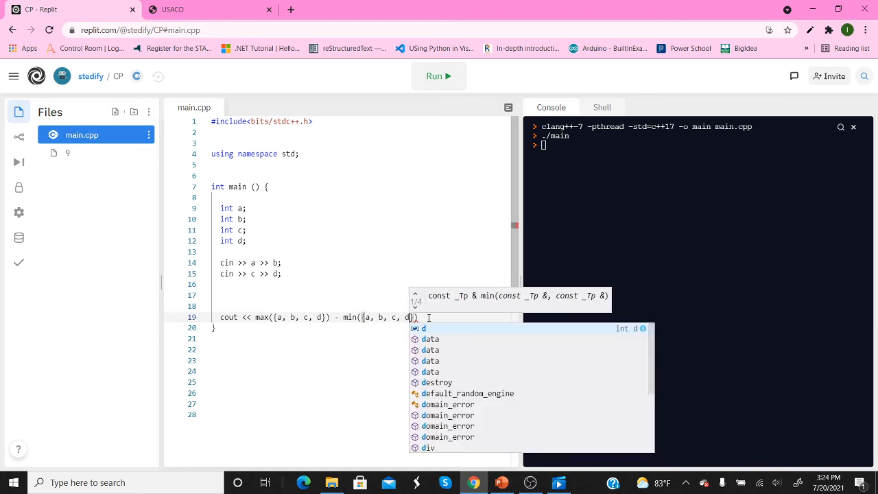
{"action": "type", "text": "<< endl;"}
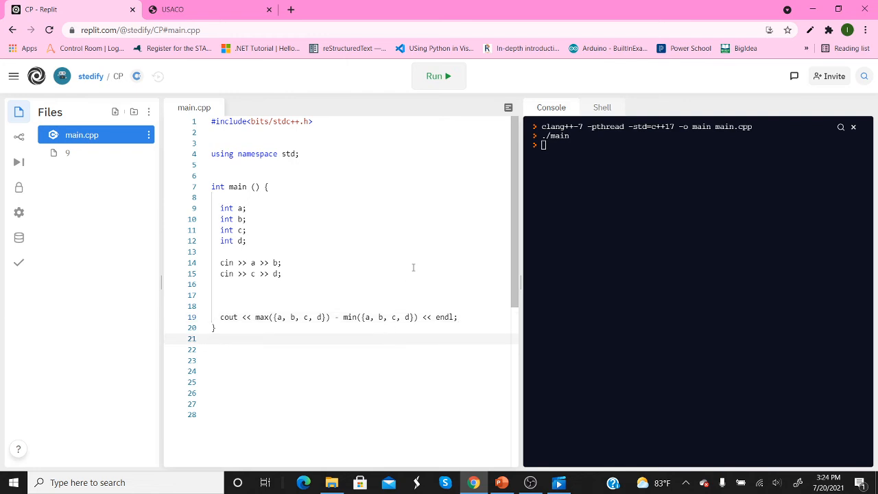
{"action": "mouse_move", "coordinate": [401, 281]}
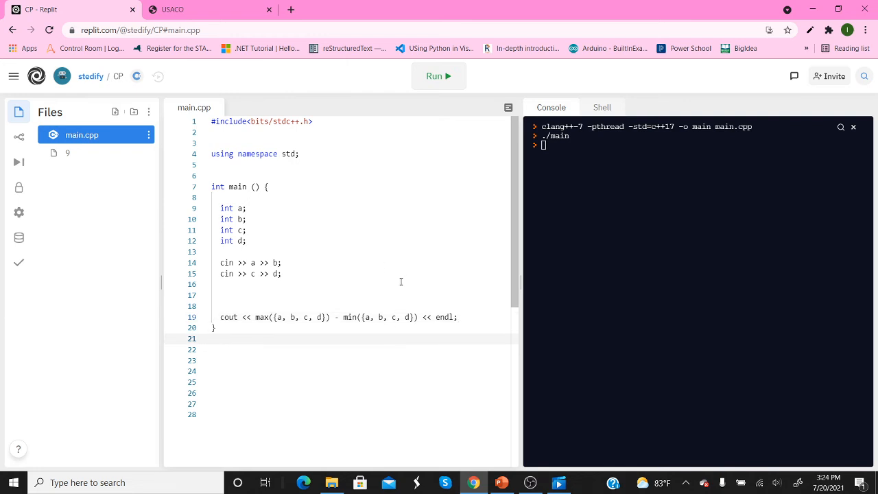
{"action": "mouse_move", "coordinate": [439, 76]}
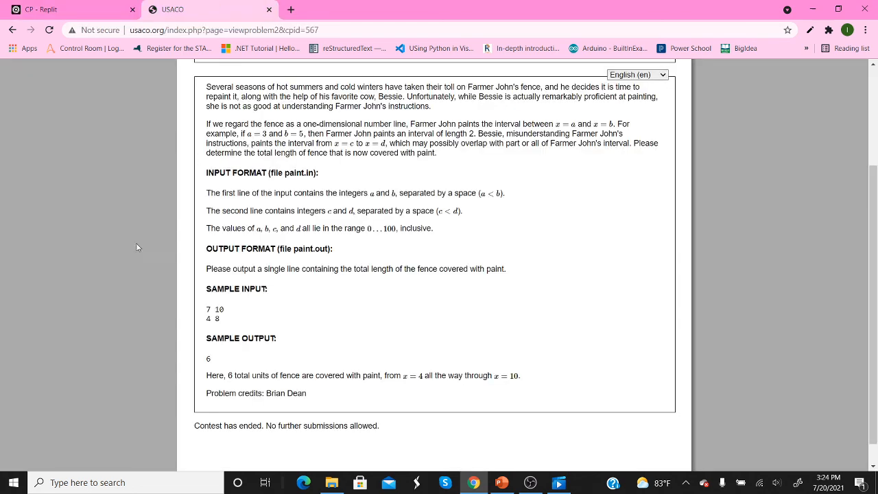
{"action": "left_click", "coordinate": [69, 9]}
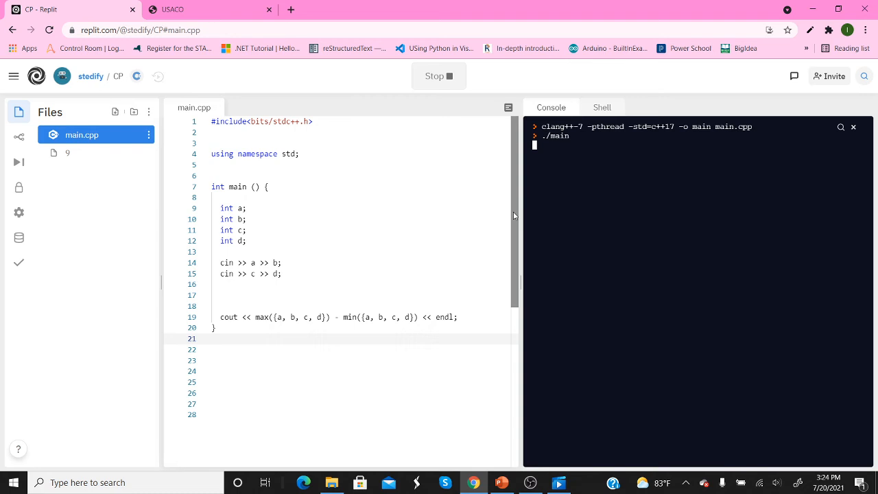
Test inputs 7 10 / 4 8 (prints 6) and 4 8 / 3 5 (prints 5), then reopen the problem
{"action": "type", "text": "7 10"}
{"action": "type", "text": "4 8"}
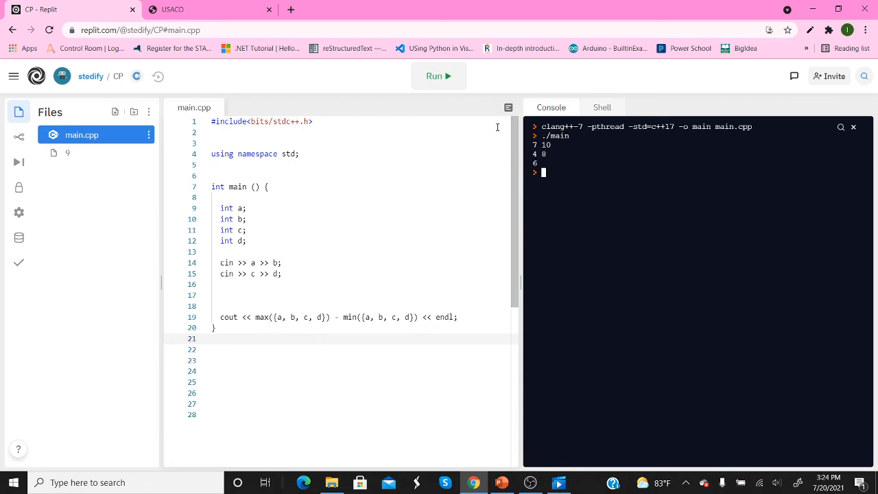
{"action": "left_click", "coordinate": [438, 75]}
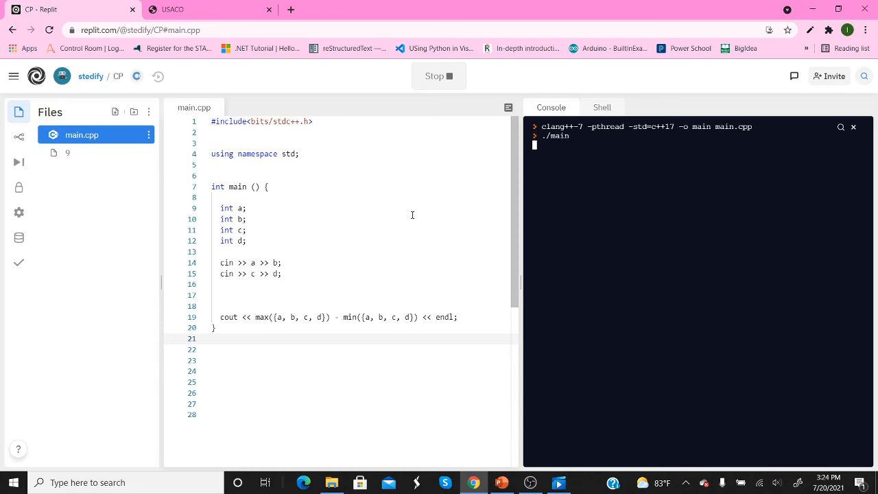
{"action": "type", "text": "4 8"}
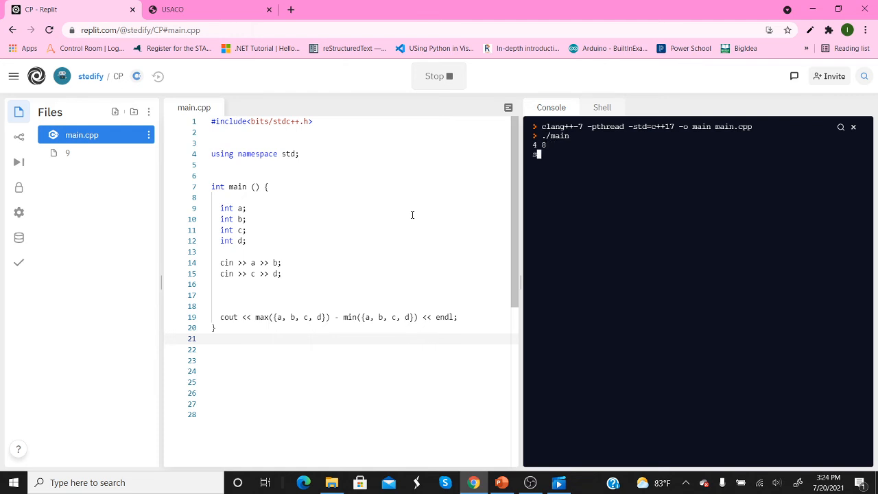
{"action": "type", "text": "3"}
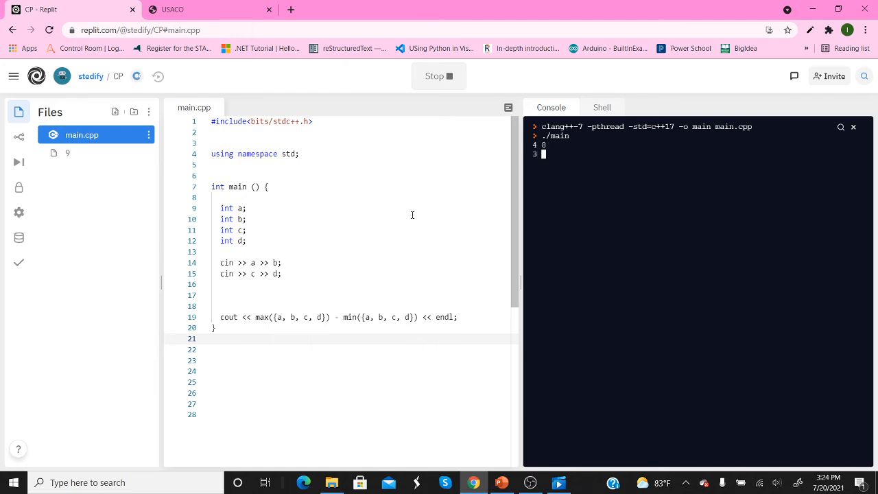
{"action": "type", "text": "5"}
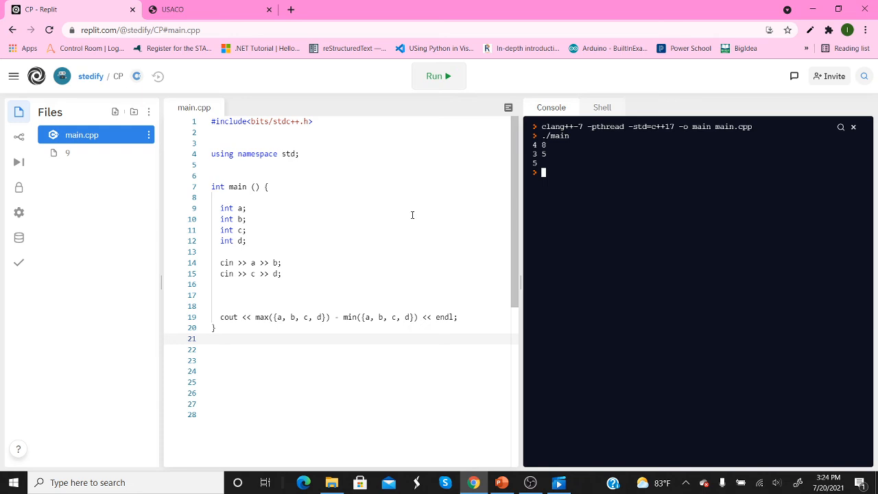
{"action": "left_click", "coordinate": [437, 76]}
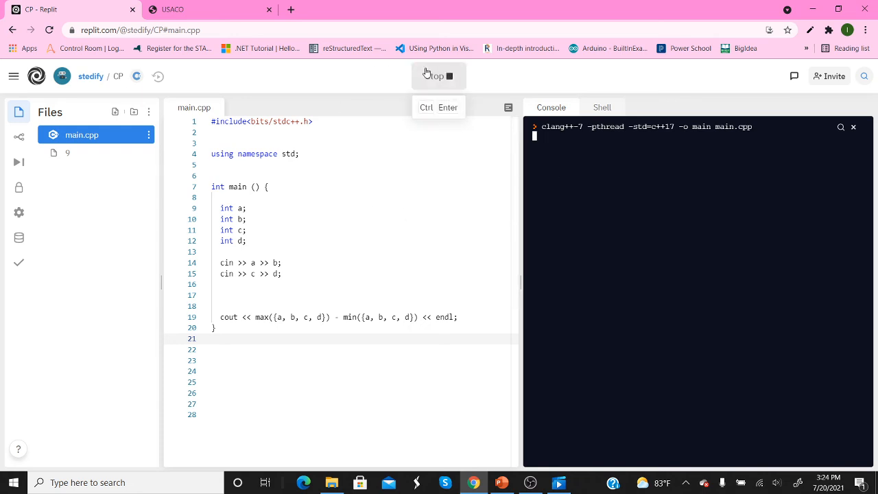
{"action": "left_click", "coordinate": [173, 9]}
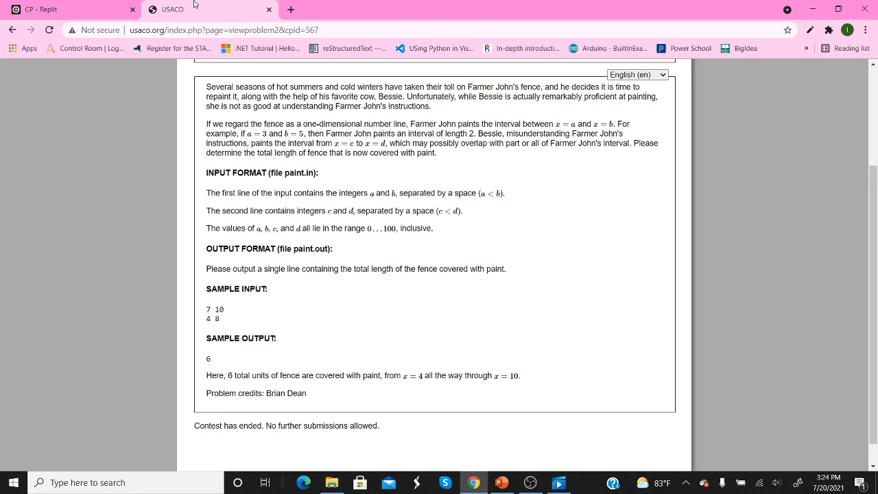
{"action": "mouse_move", "coordinate": [315, 285]}
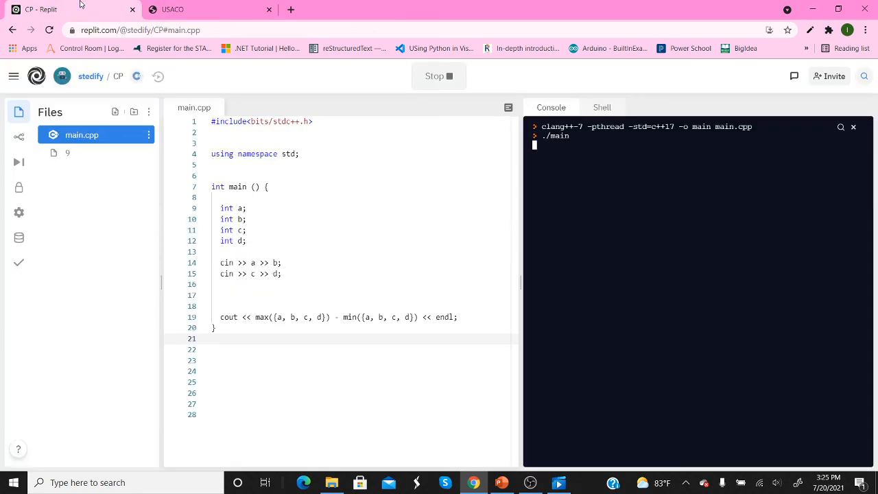
Switch to the PowerPoint number-line slide show and end the show
{"action": "left_click", "coordinate": [502, 482]}
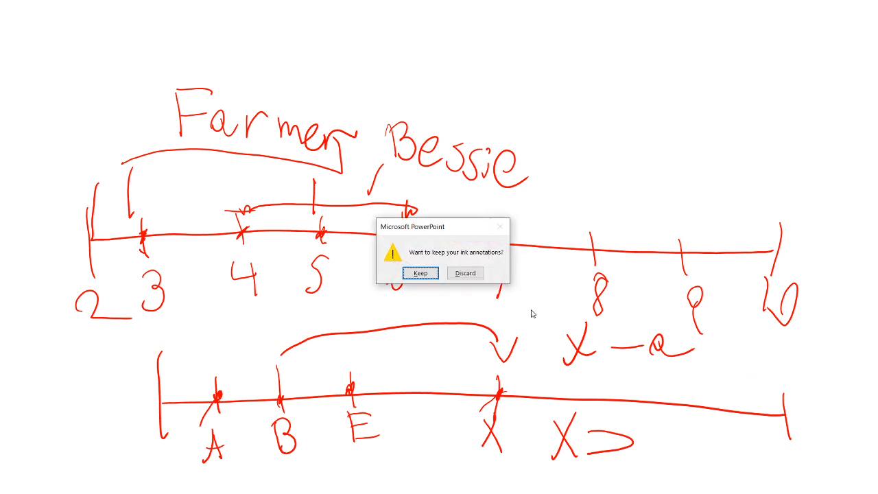
Keep the ink annotations and return to the USACO Fence Painting problem in Chrome
{"action": "left_click", "coordinate": [420, 272]}
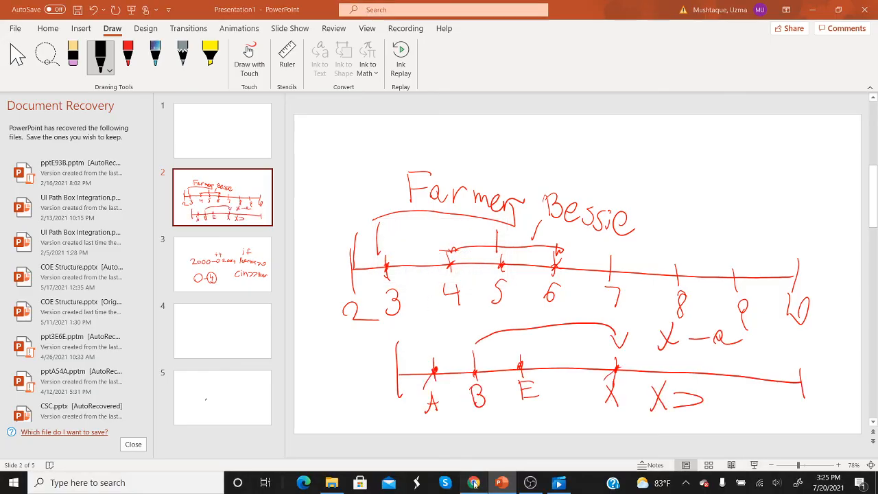
{"action": "left_click", "coordinate": [473, 482]}
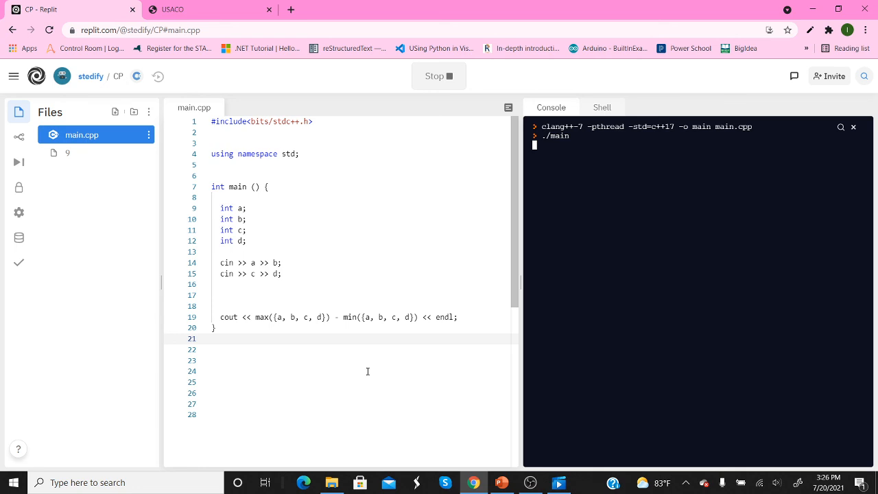
{"action": "left_click", "coordinate": [209, 9]}
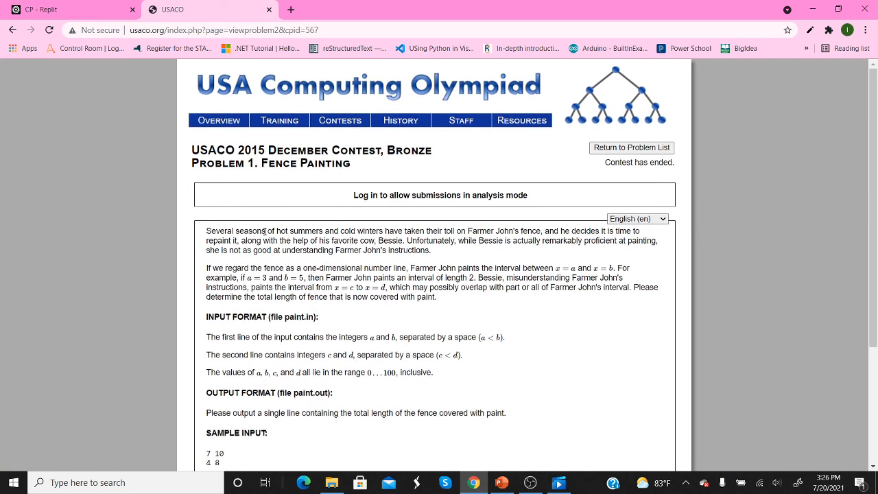